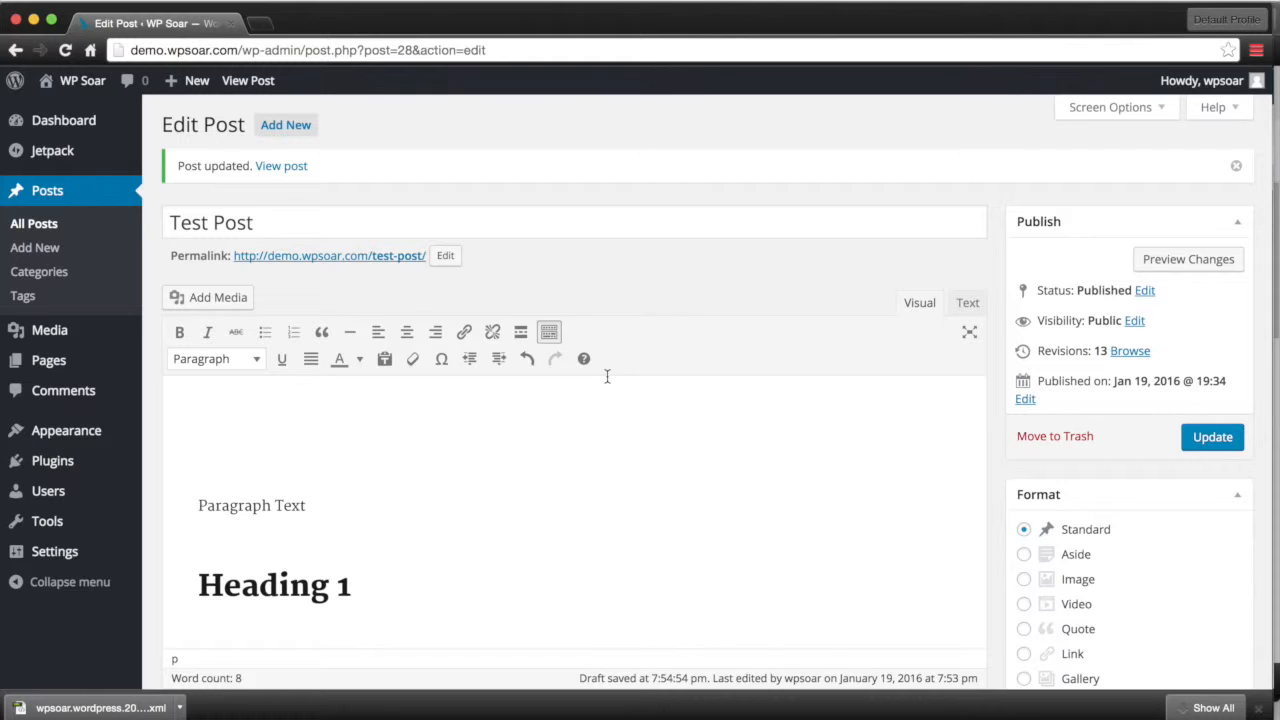
# Restore the 19 Jan 19:38 revision of 'Test Post', bringing its Lorem ipsum paragraphs back into the editor.
pyautogui.scroll(-3)
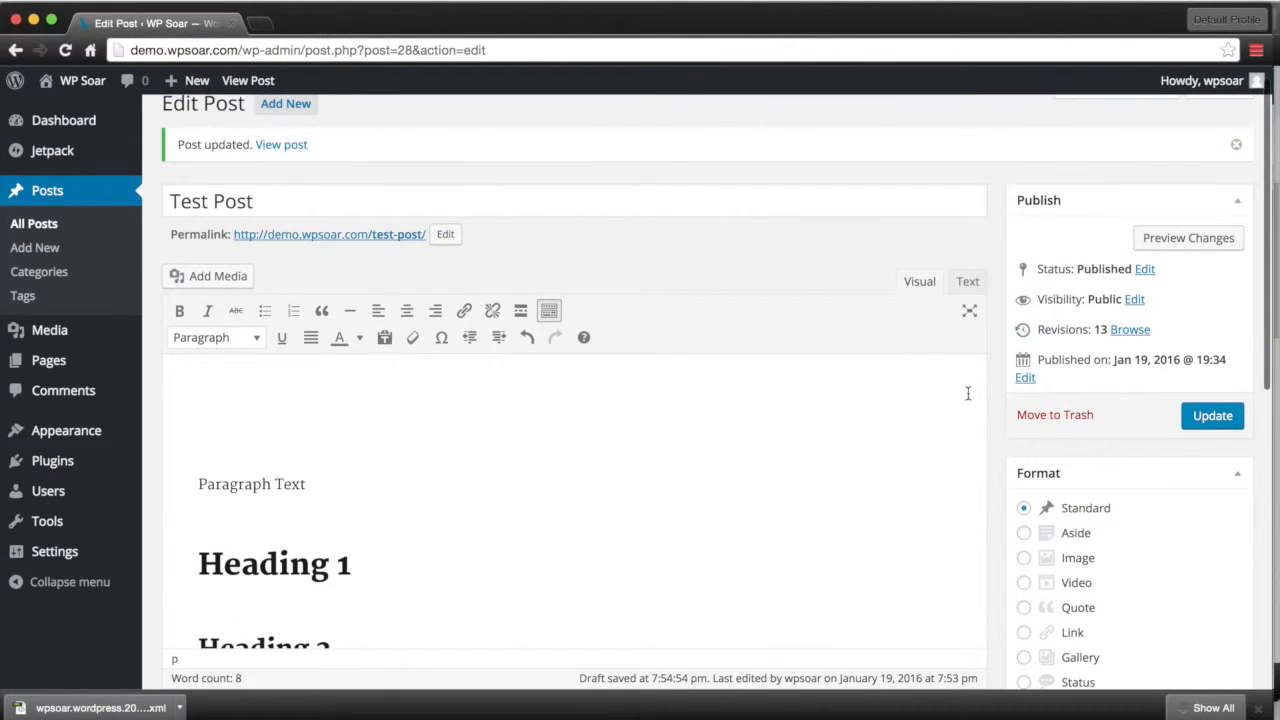
pyautogui.moveTo(1236, 376)
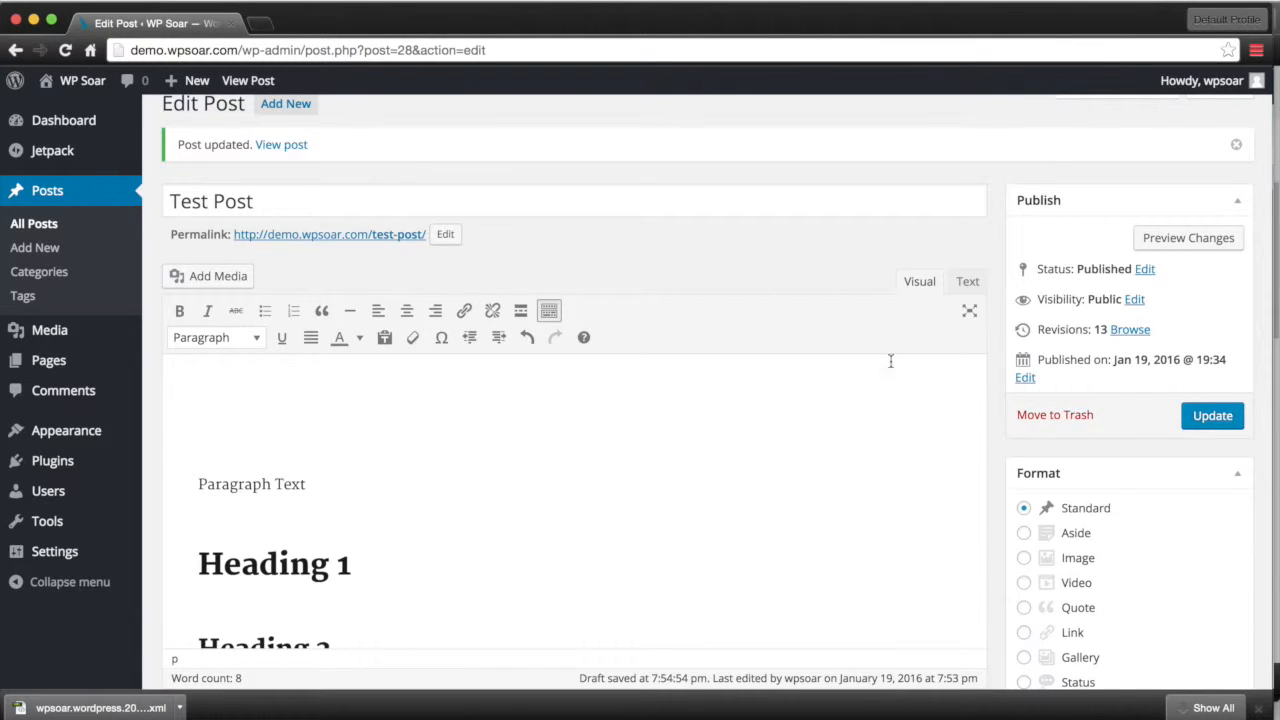
pyautogui.scroll(-3)
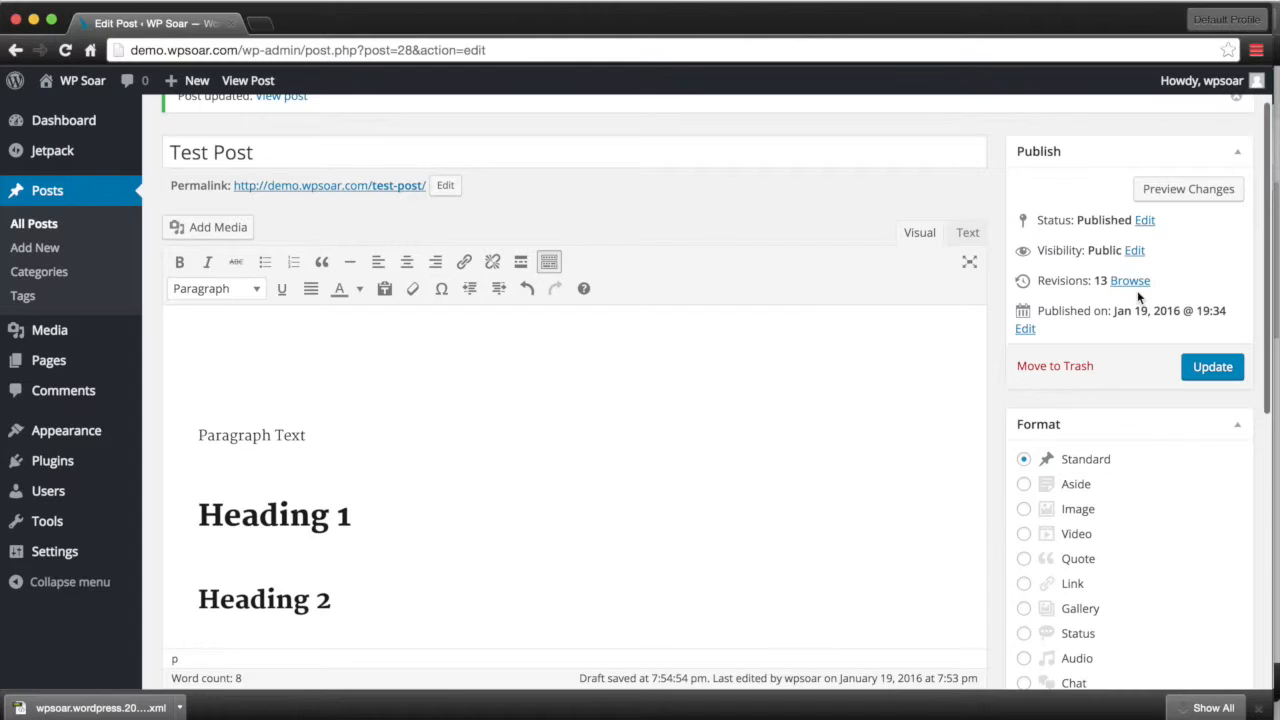
pyautogui.moveTo(1146, 296)
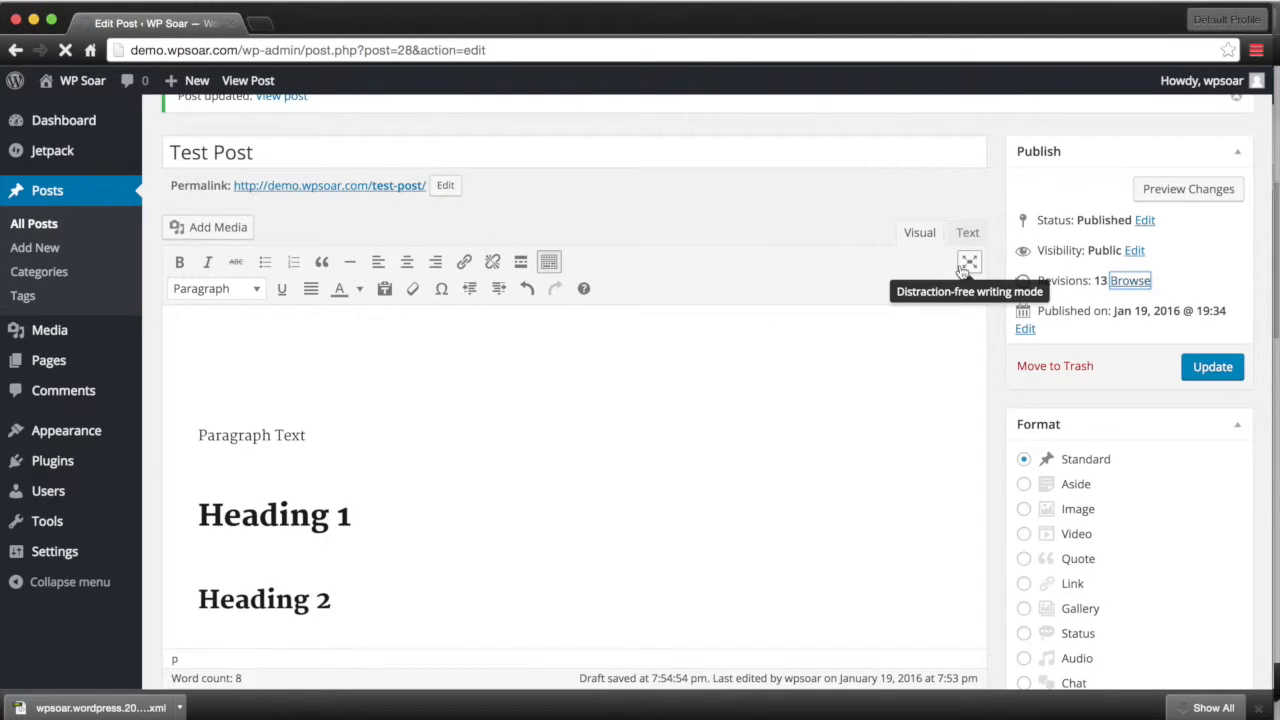
pyautogui.click(1130, 280)
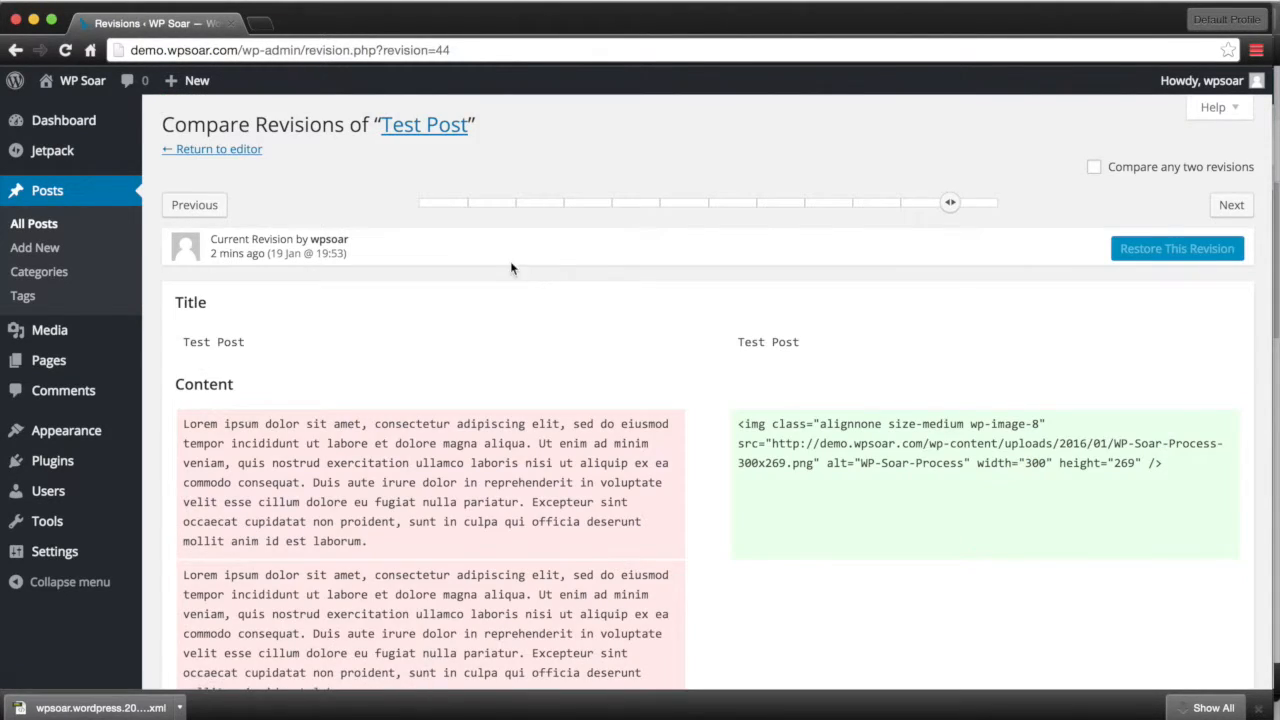
pyautogui.moveTo(948, 202)
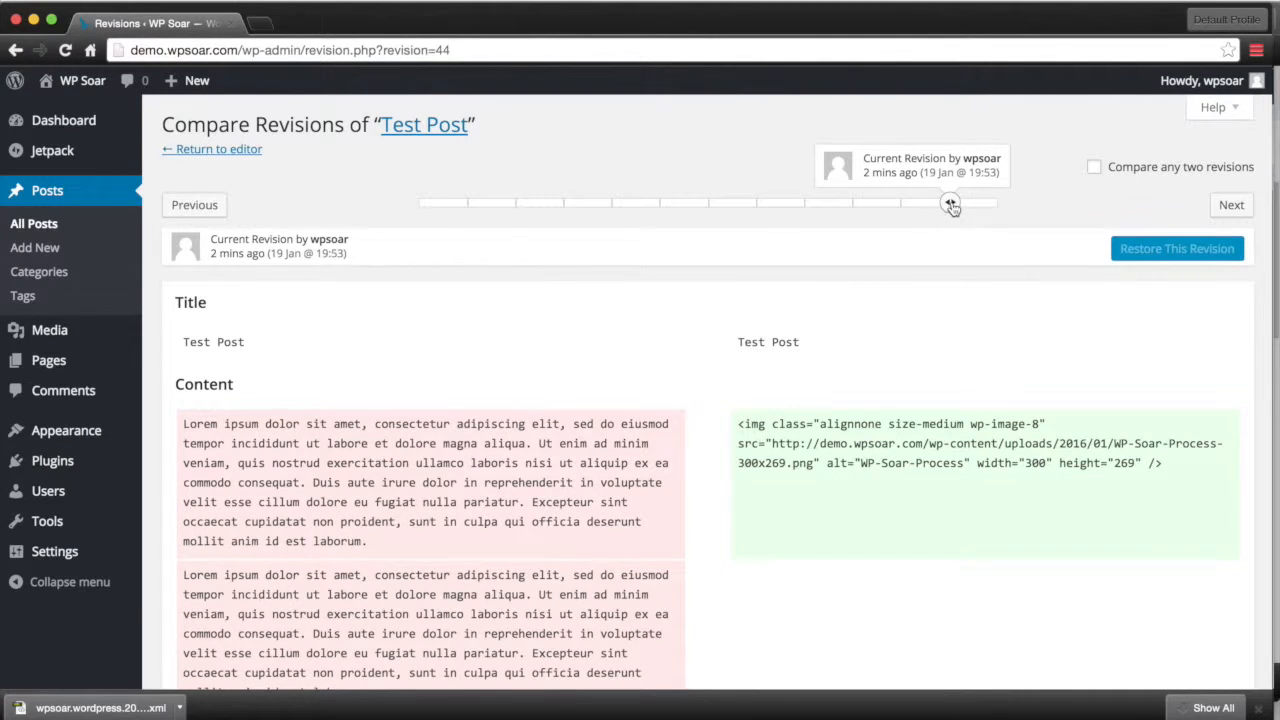
pyautogui.scroll(-3)
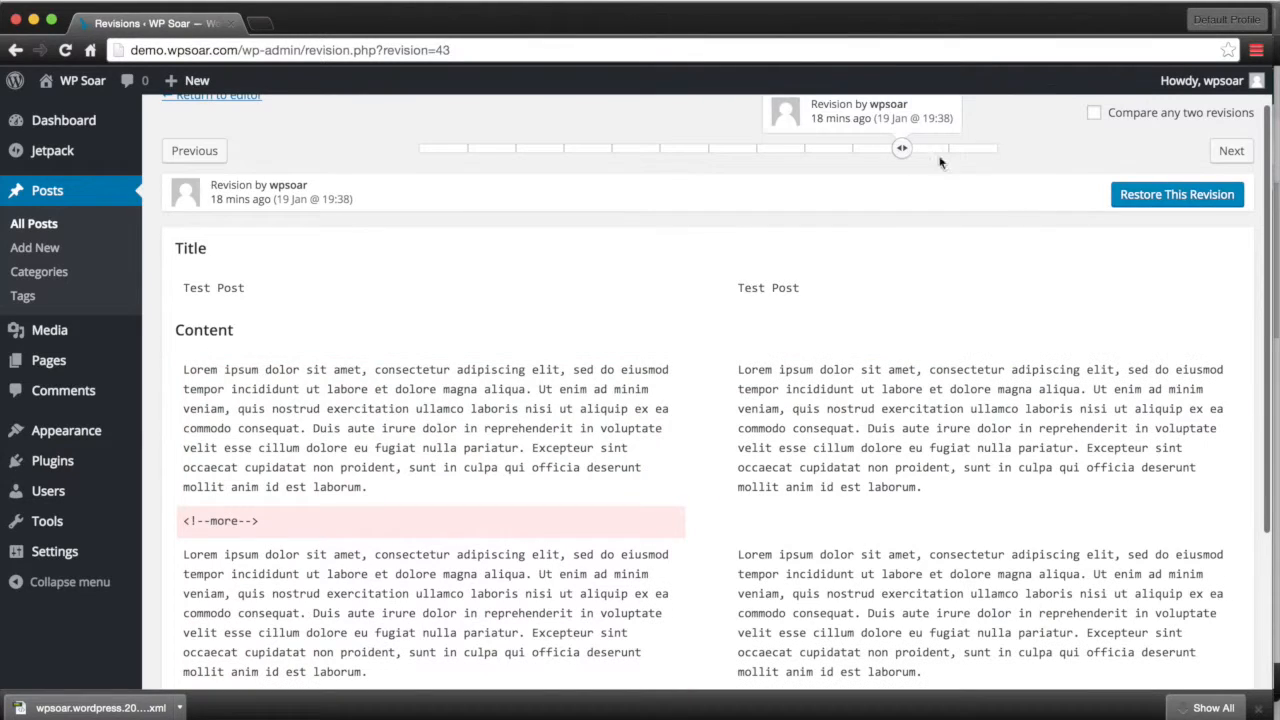
pyautogui.click(1176, 194)
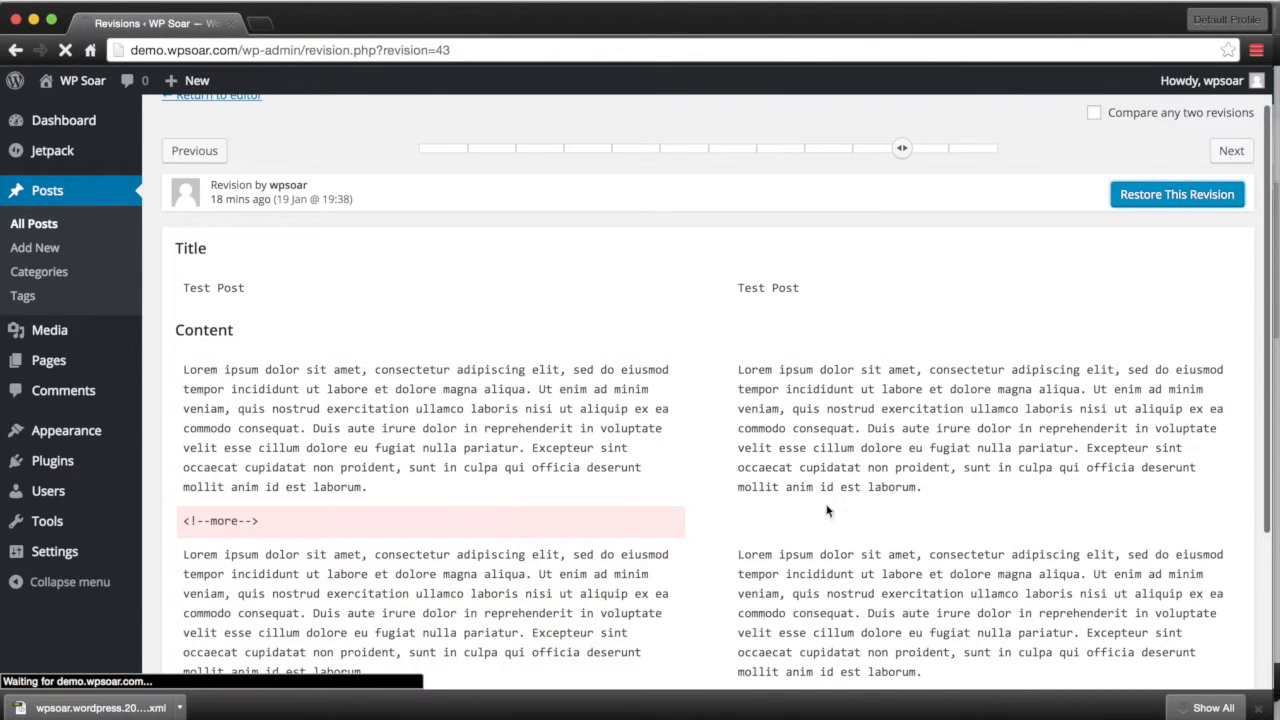
pyautogui.click(1176, 194)
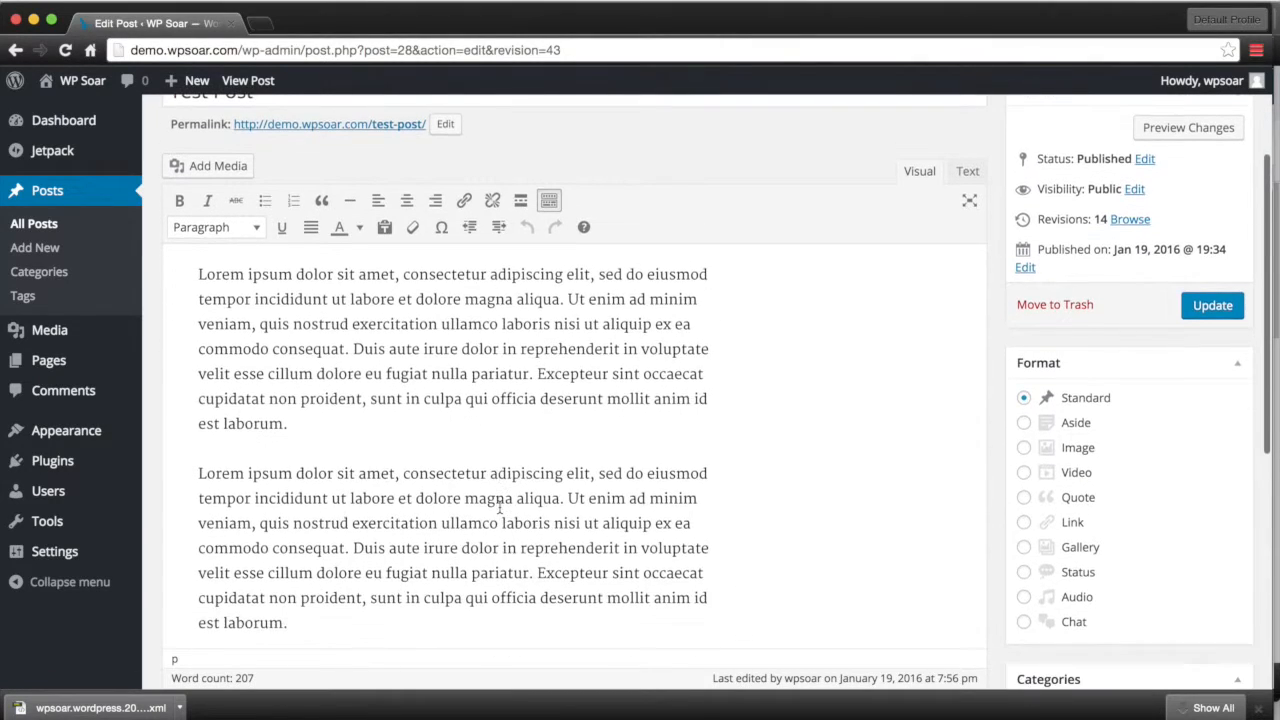
# Insert a More break after the first paragraph and update the post, raising revisions to 15.
pyautogui.scroll(-3)
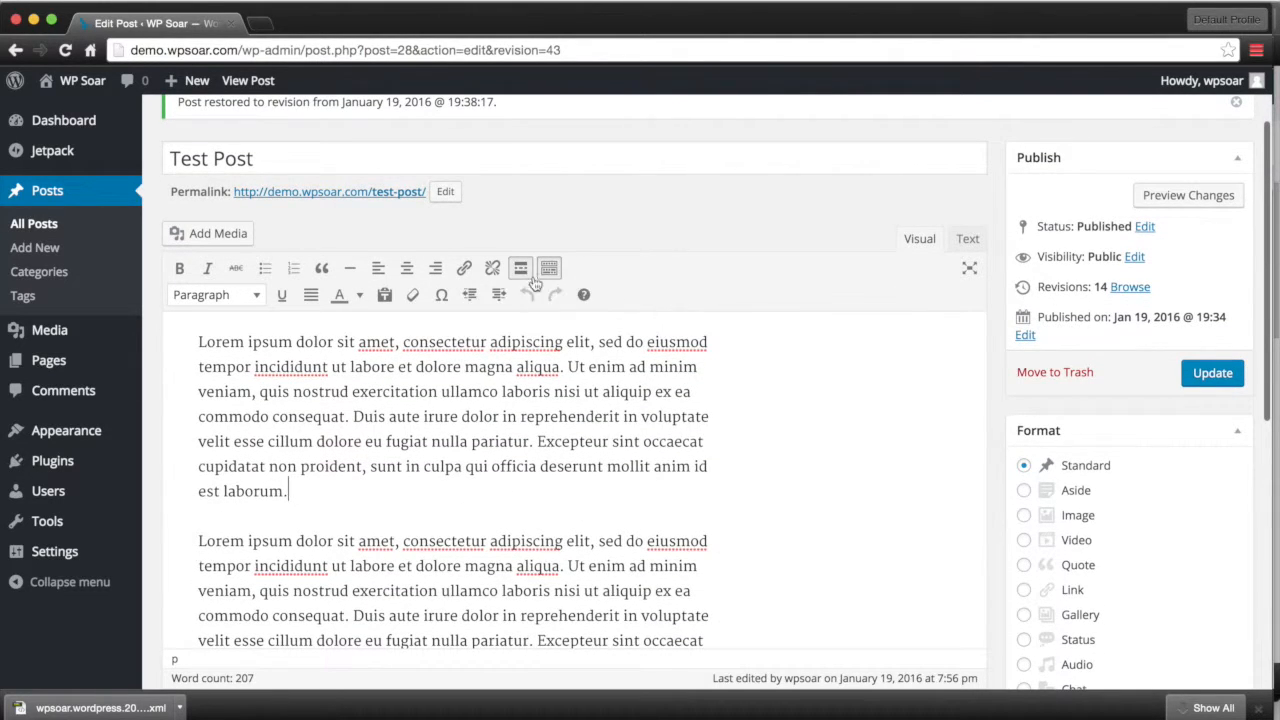
pyautogui.click(520, 268)
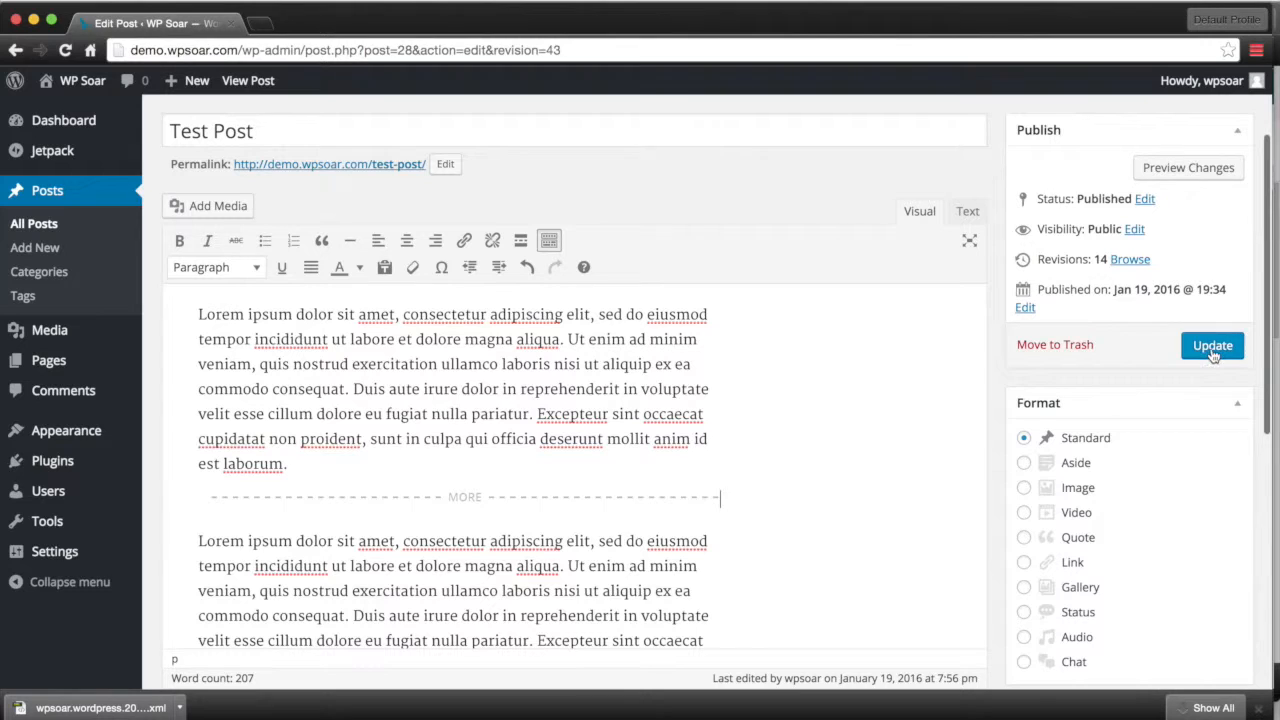
pyautogui.click(1212, 344)
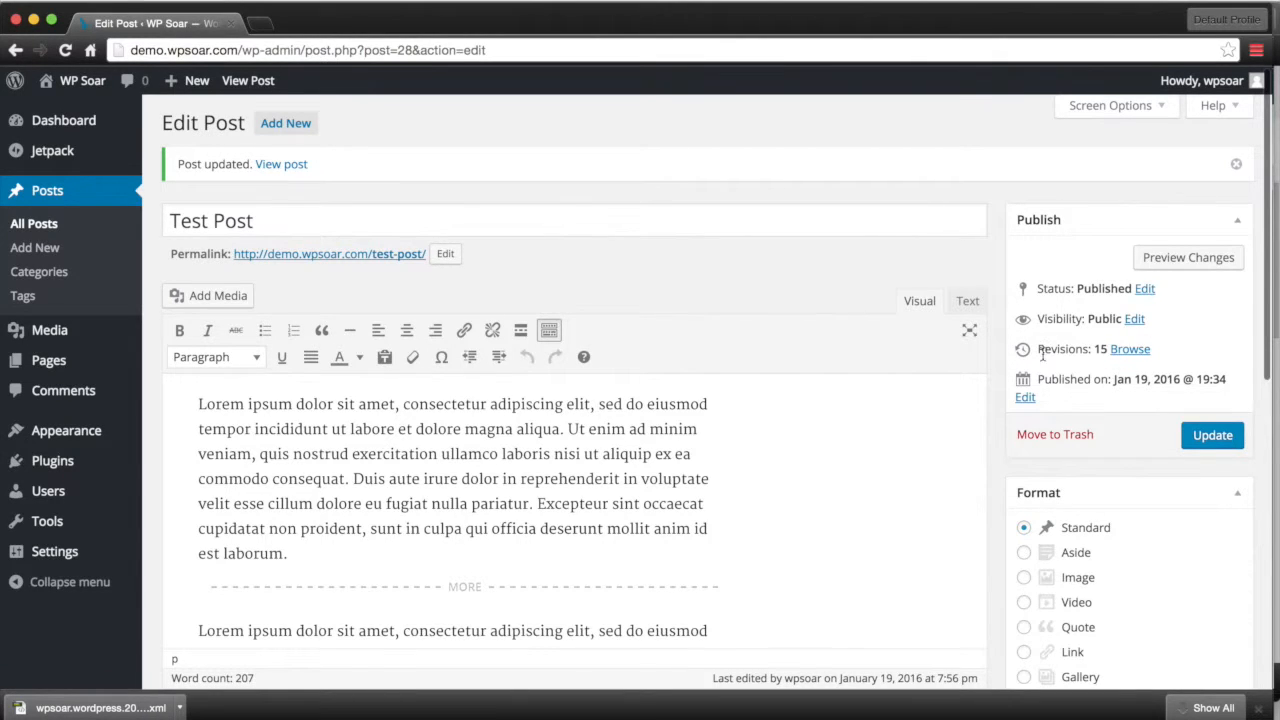
pyautogui.moveTo(1048, 364)
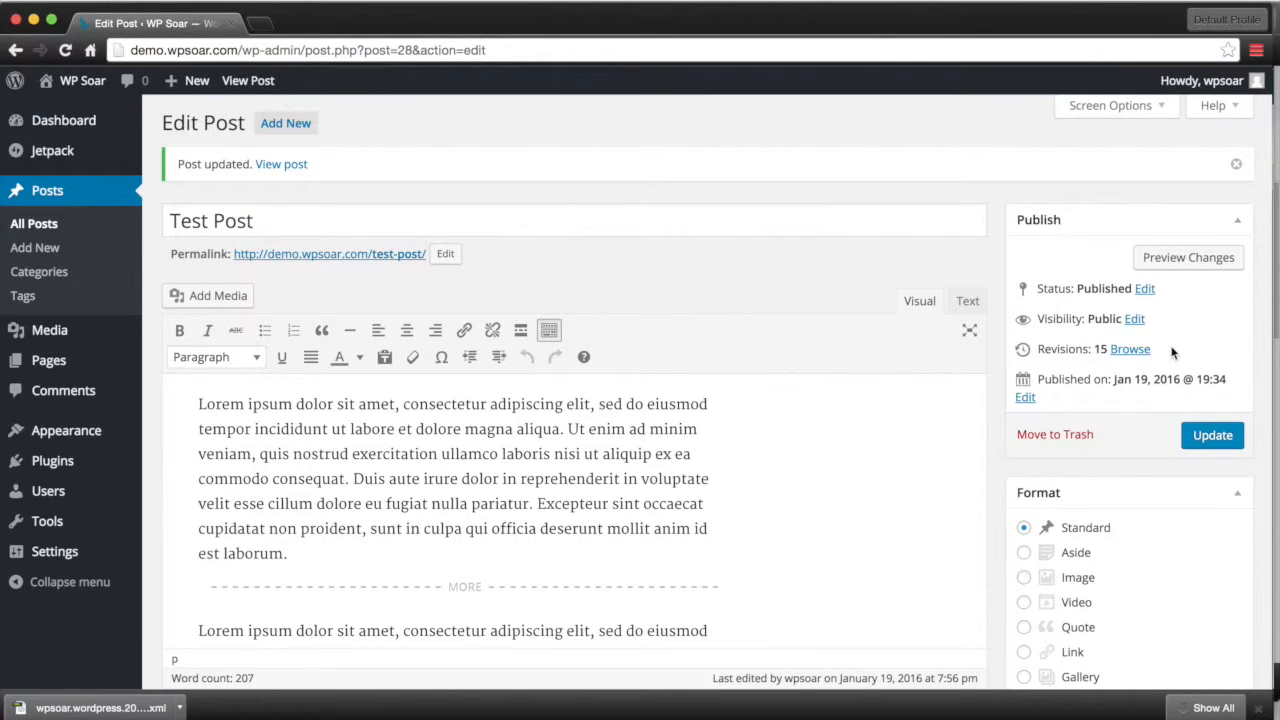
pyautogui.moveTo(1216, 328)
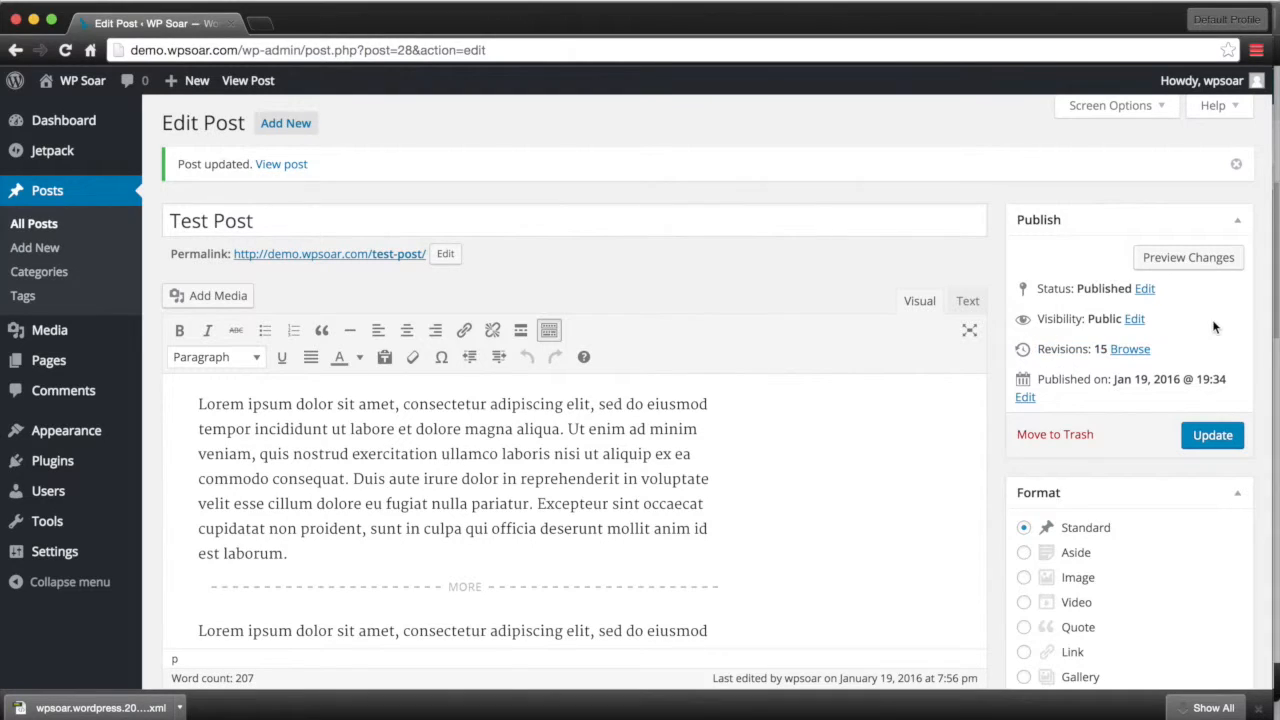